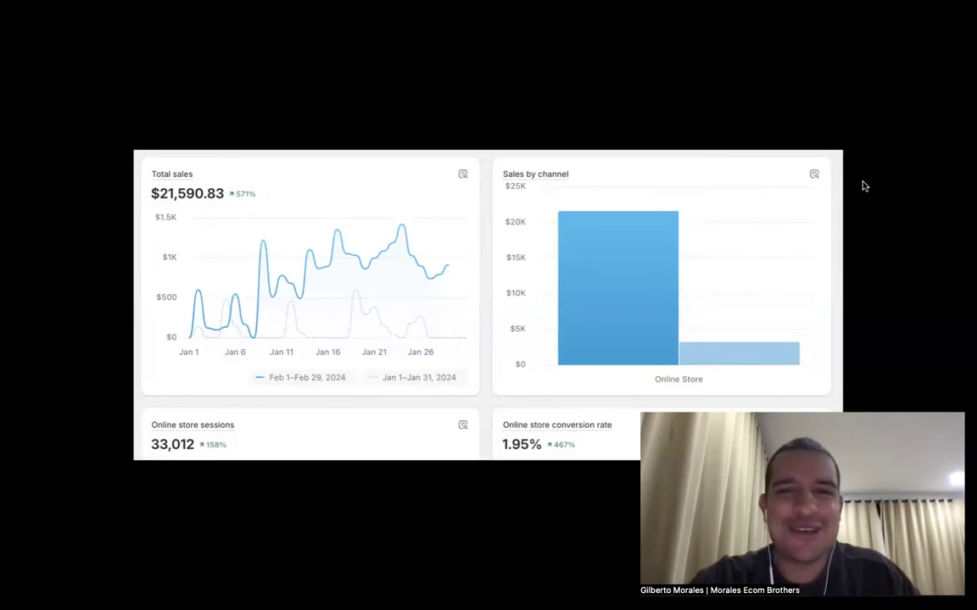
{"action": "mouse_move", "coordinate": [885, 165]}
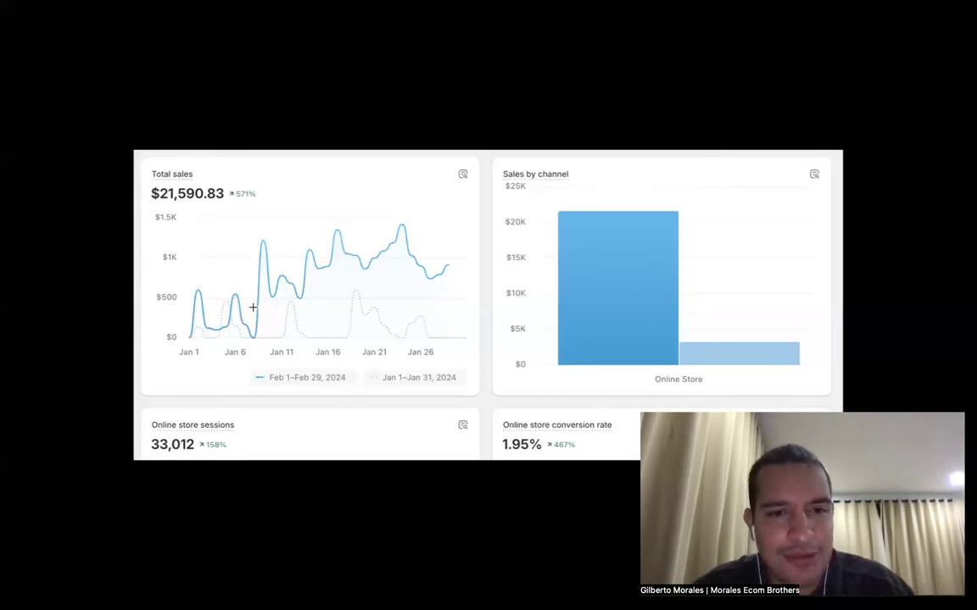
{"action": "mouse_move", "coordinate": [382, 250]}
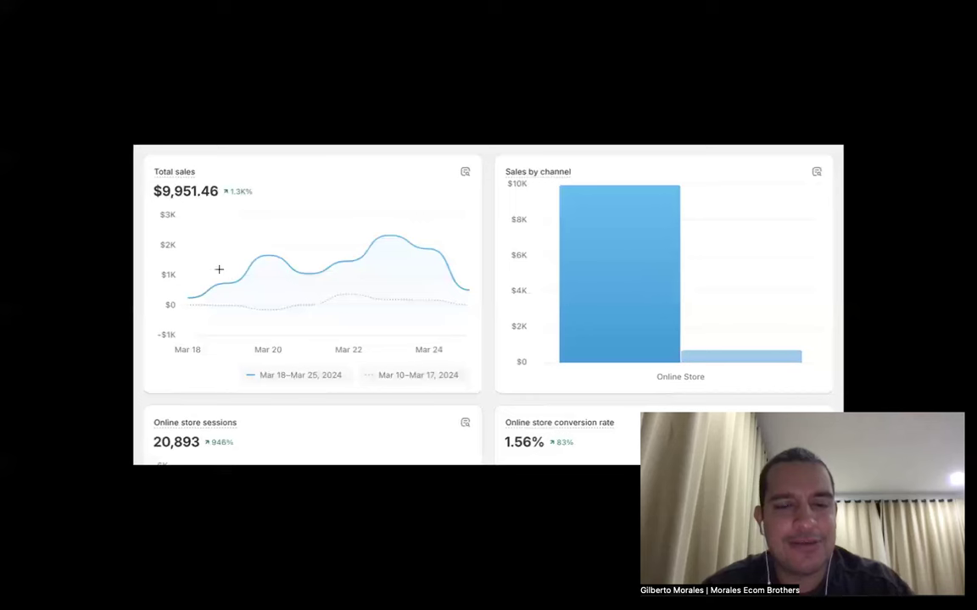
{"action": "mouse_move", "coordinate": [559, 282]}
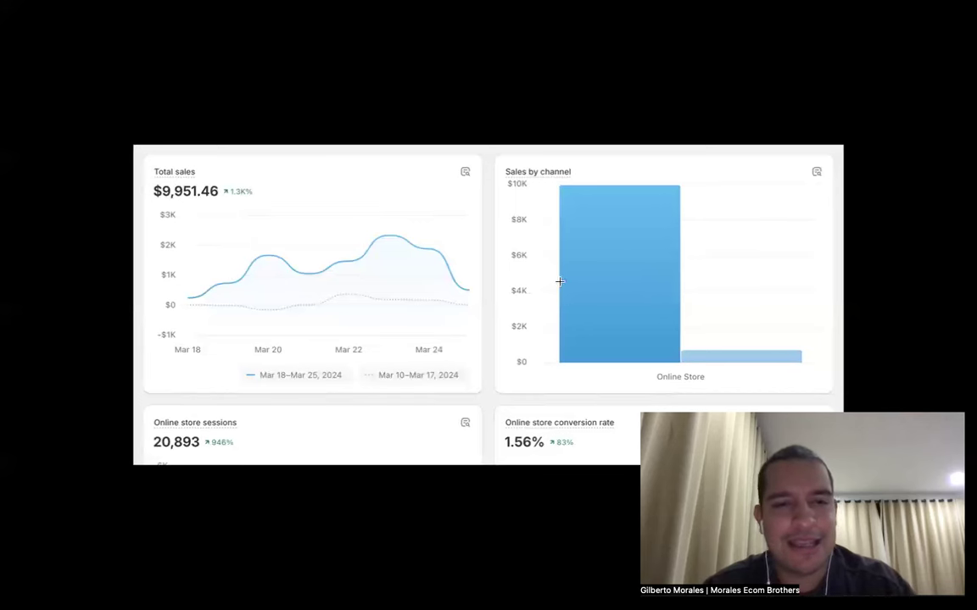
{"action": "mouse_move", "coordinate": [417, 265]}
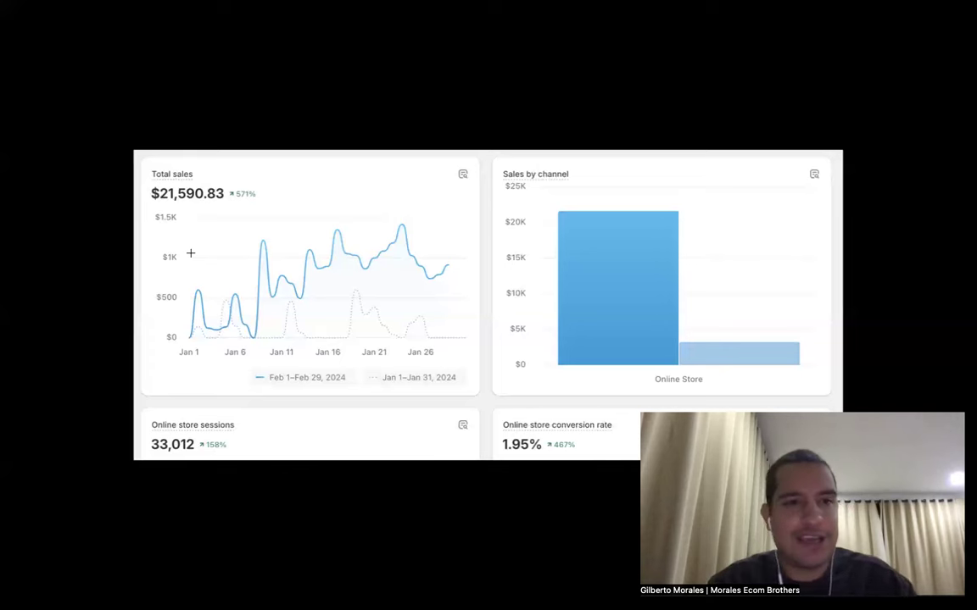
{"action": "mouse_move", "coordinate": [75, 271]}
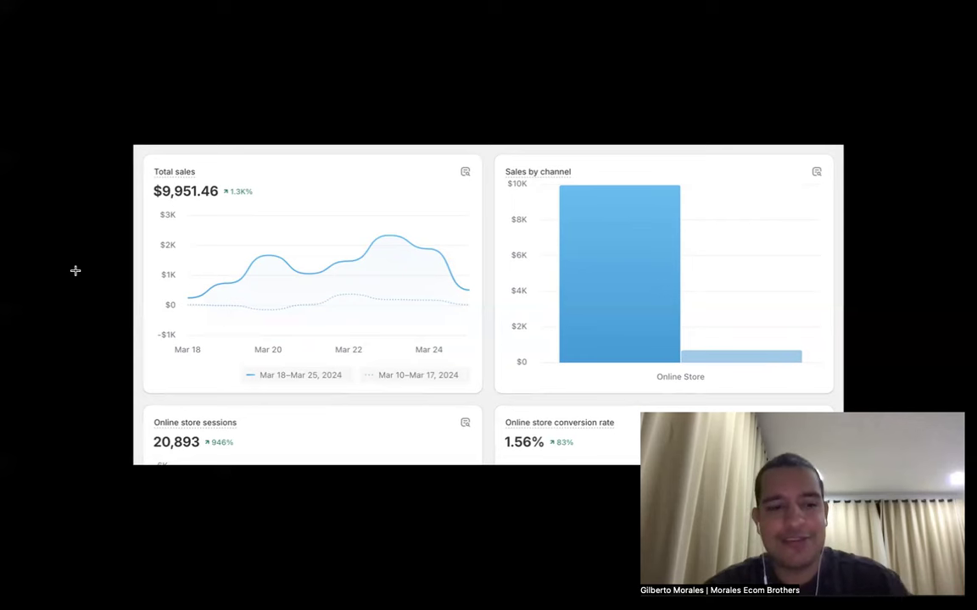
{"action": "mouse_move", "coordinate": [371, 157]}
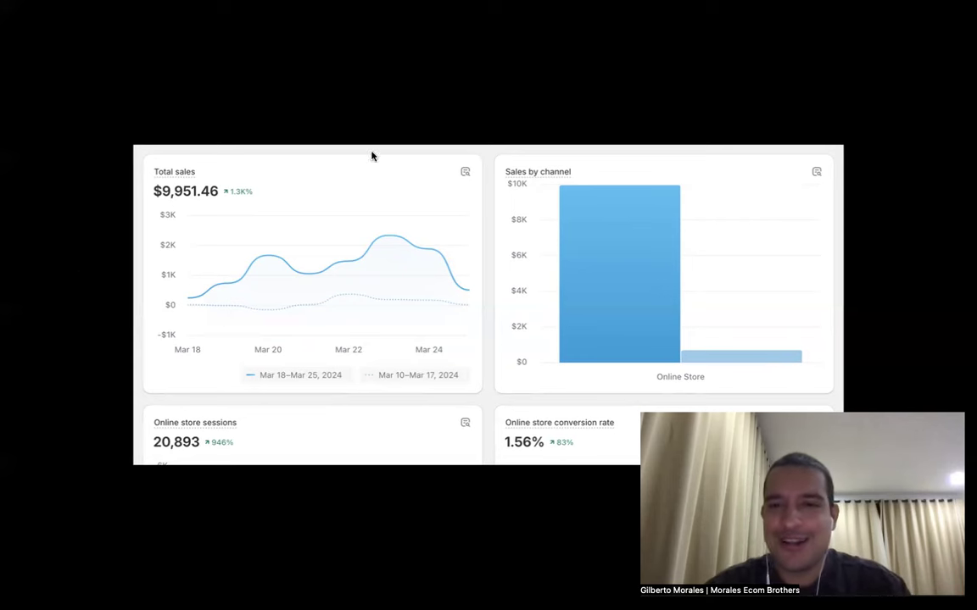